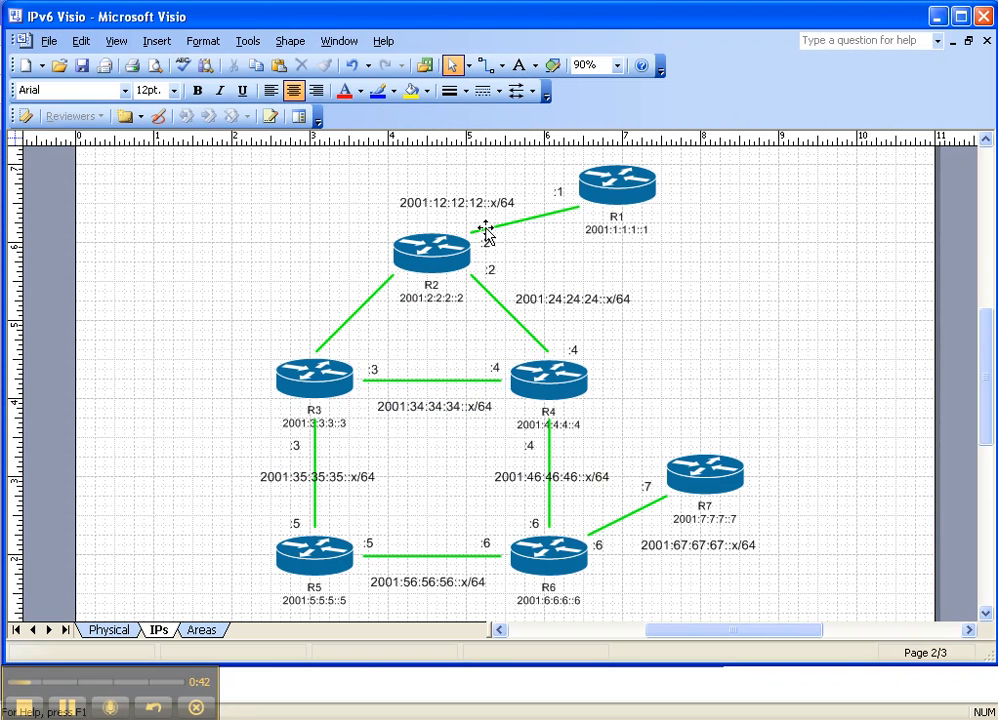
{"action": "mouse_move", "coordinate": [584, 198]}
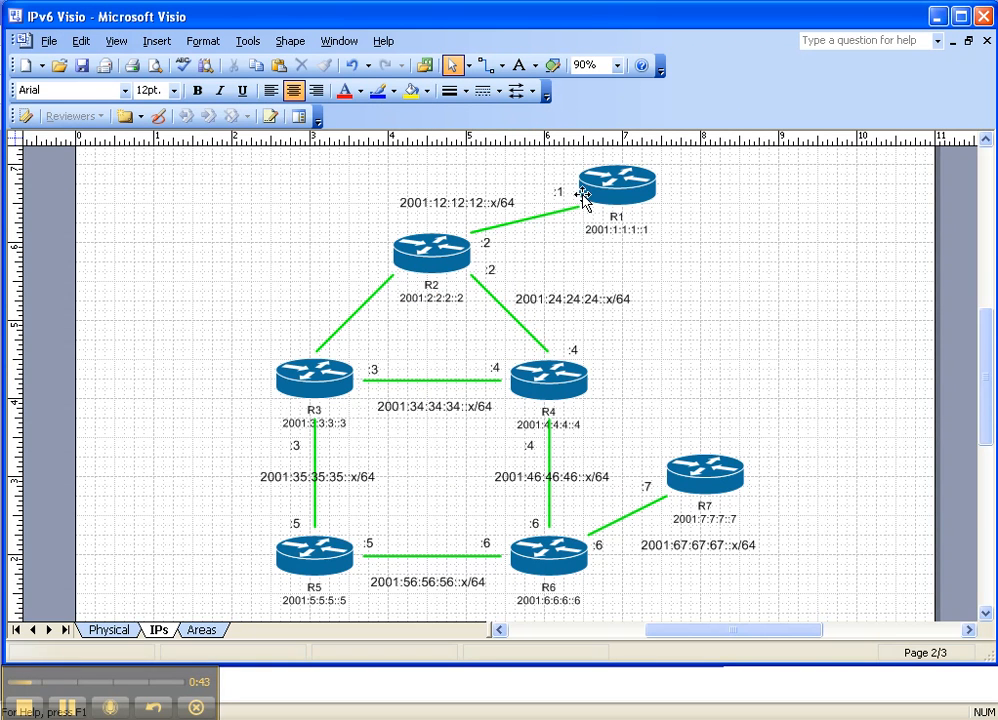
{"action": "mouse_move", "coordinate": [520, 224]}
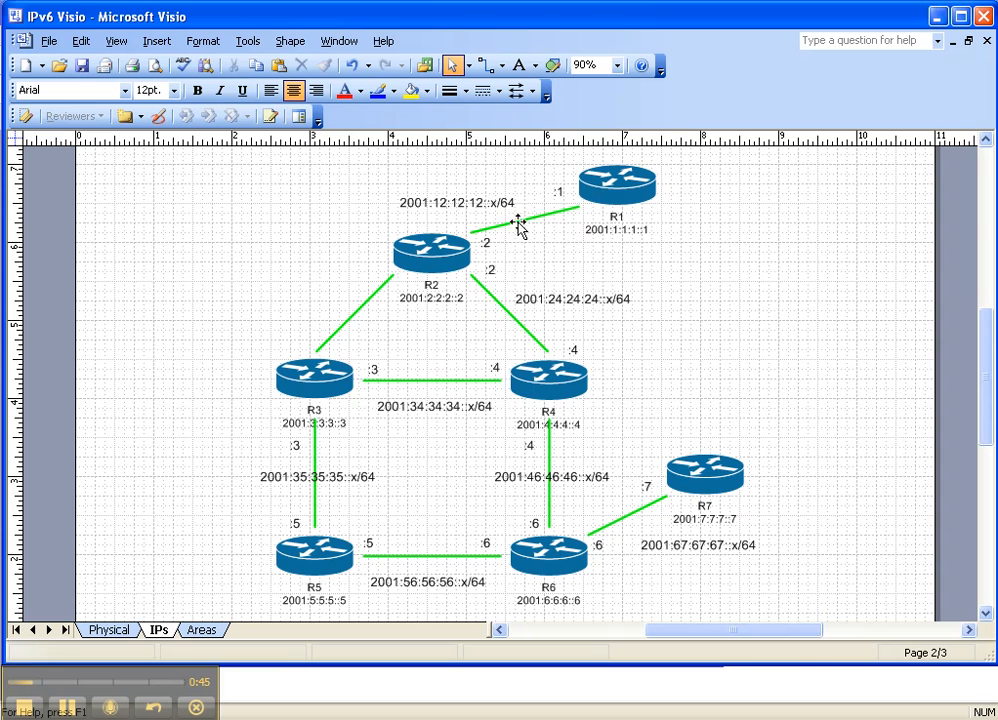
{"action": "mouse_move", "coordinate": [436, 412]}
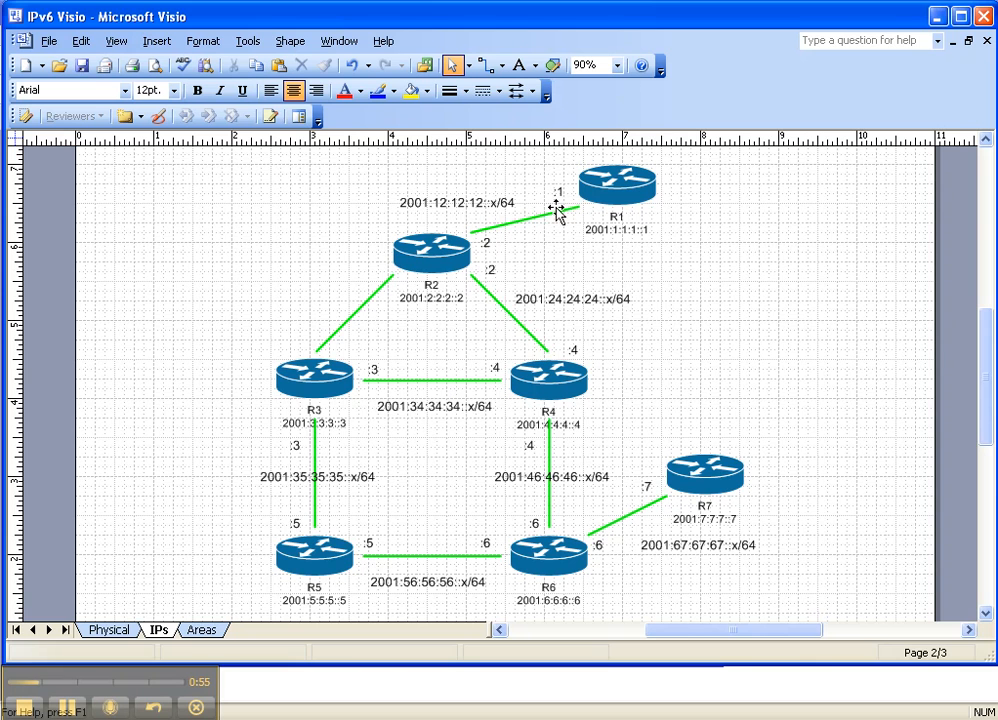
{"action": "mouse_move", "coordinate": [388, 390]}
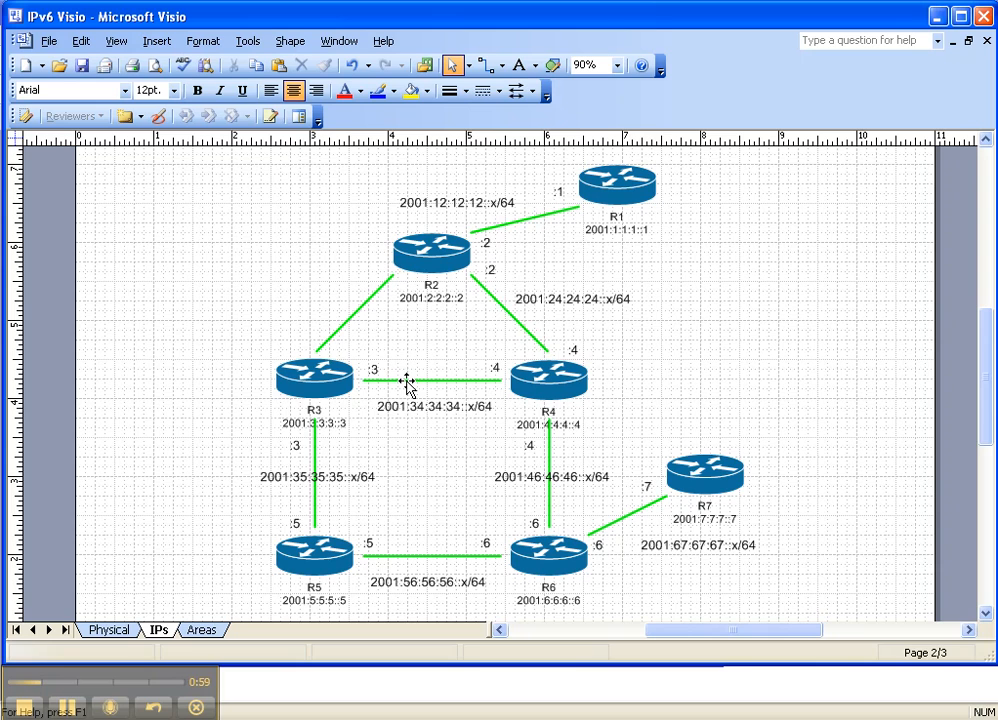
{"action": "mouse_move", "coordinate": [438, 216]}
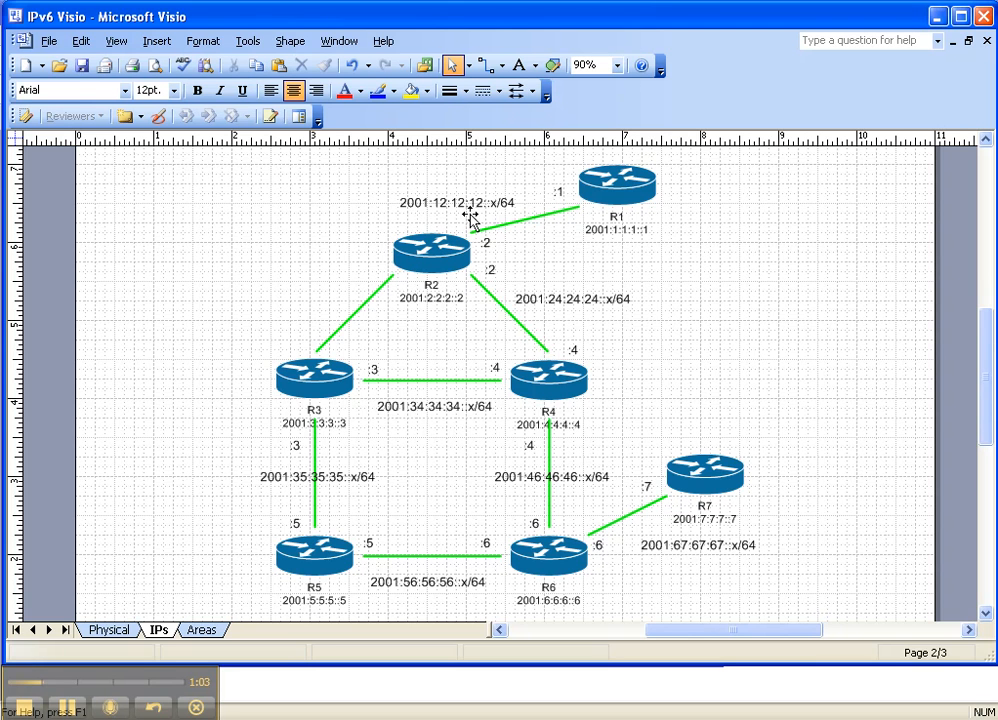
{"action": "mouse_move", "coordinate": [504, 304]}
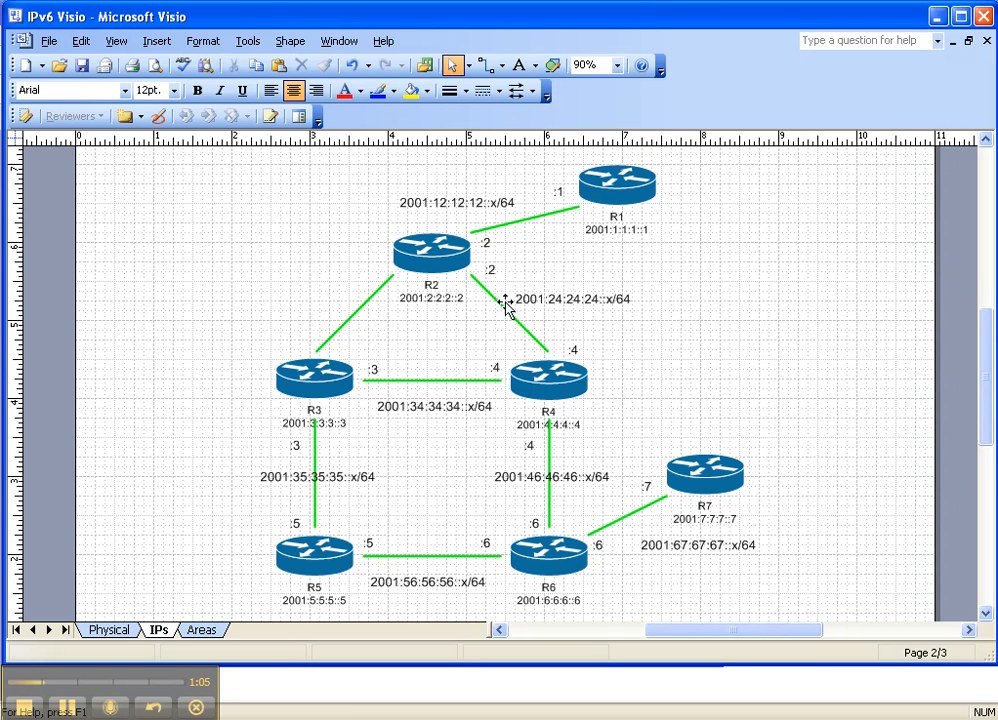
{"action": "mouse_move", "coordinate": [398, 276]}
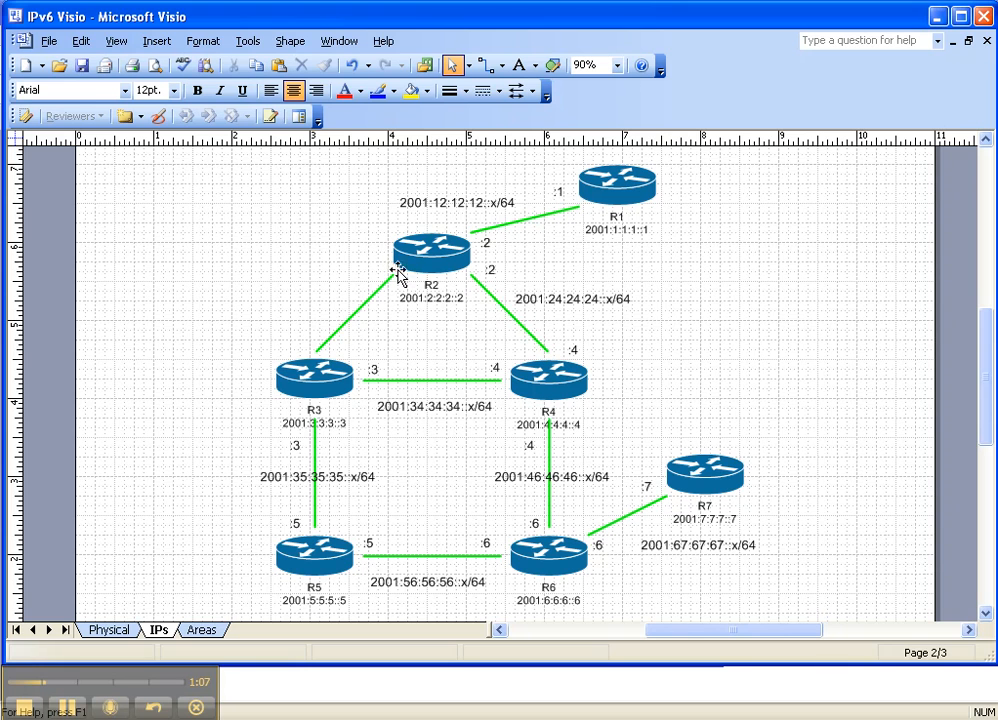
{"action": "mouse_move", "coordinate": [332, 336]}
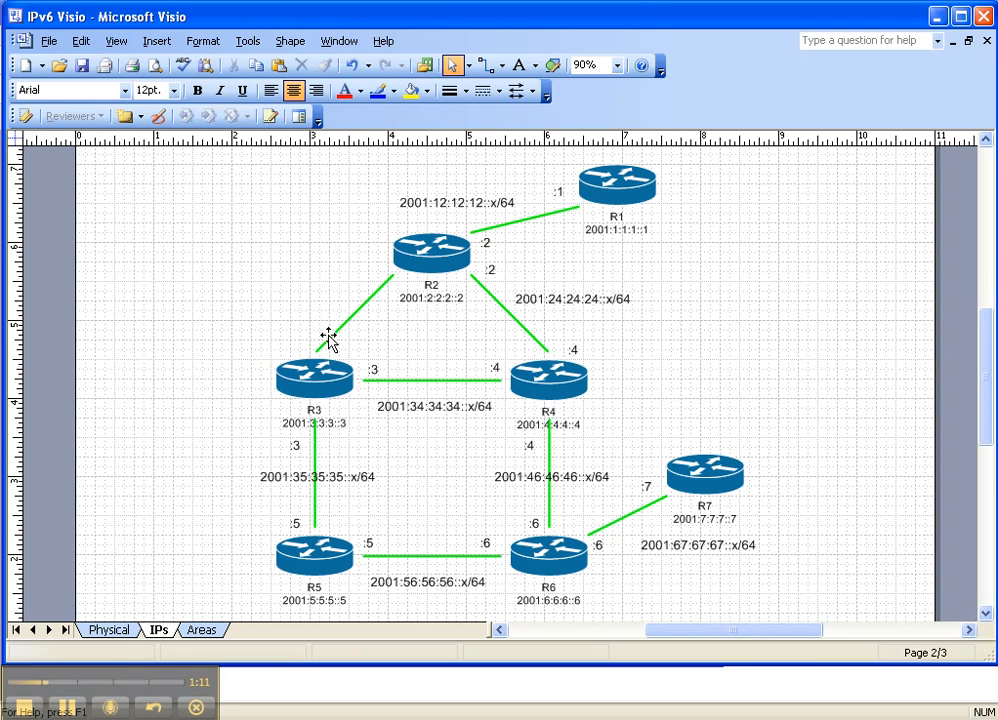
{"action": "mouse_move", "coordinate": [398, 270]}
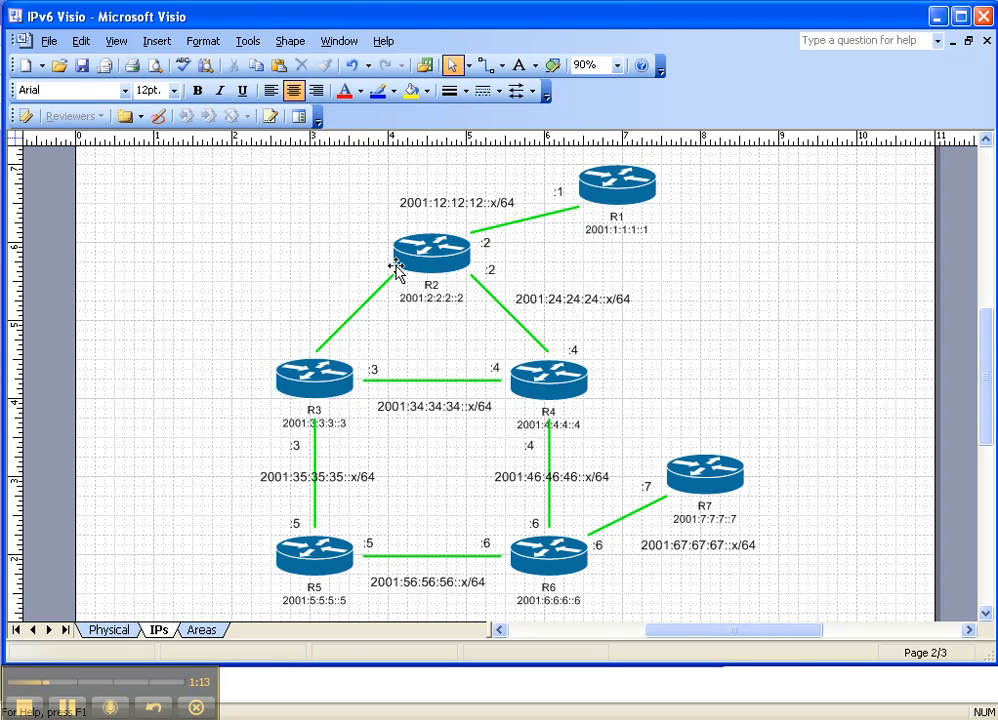
{"action": "mouse_move", "coordinate": [310, 362]}
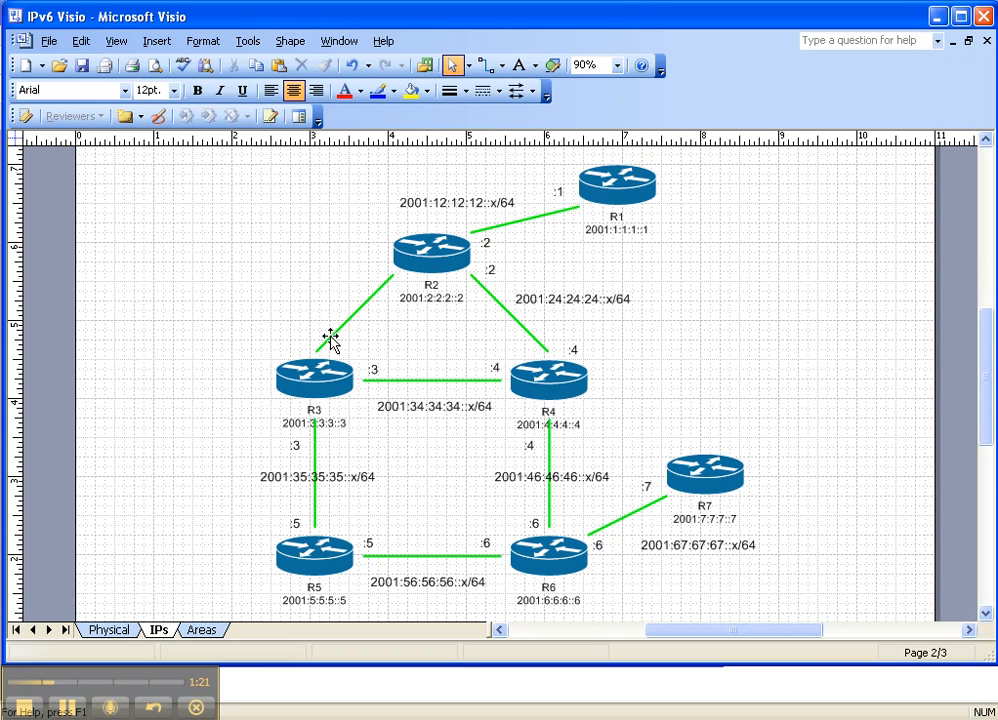
{"action": "mouse_move", "coordinate": [340, 328]}
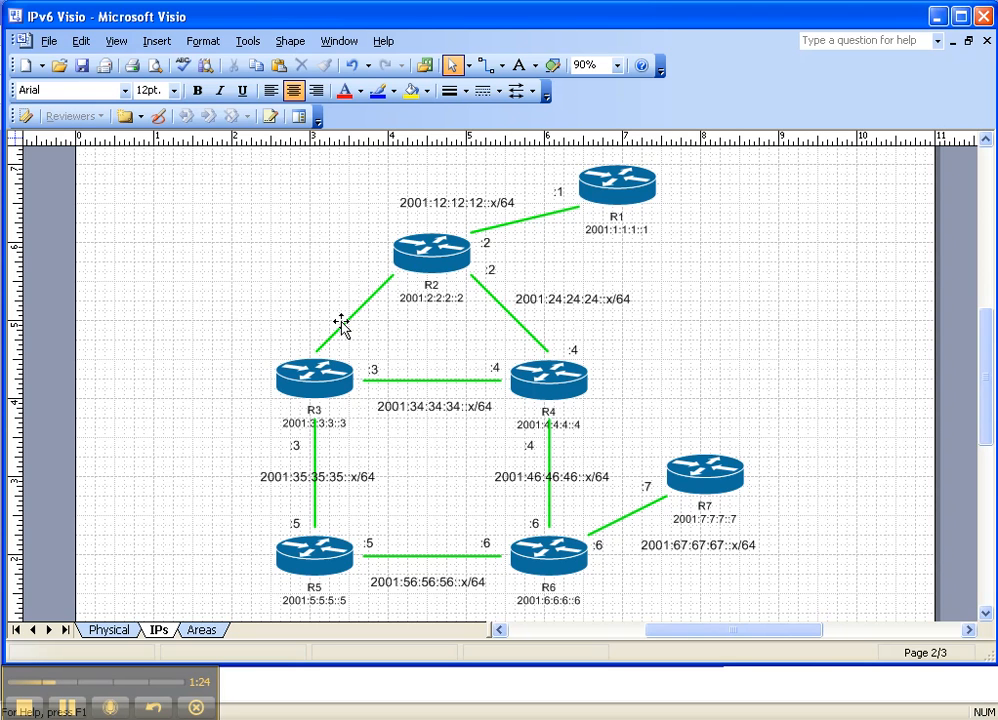
{"action": "mouse_move", "coordinate": [372, 290]}
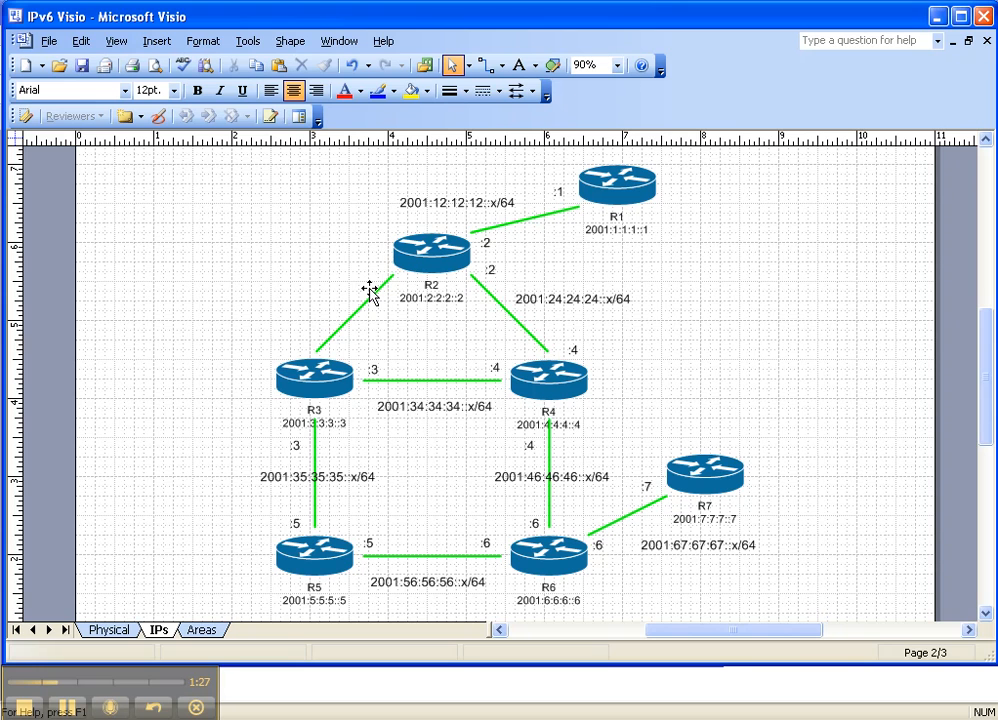
{"action": "mouse_move", "coordinate": [390, 264]}
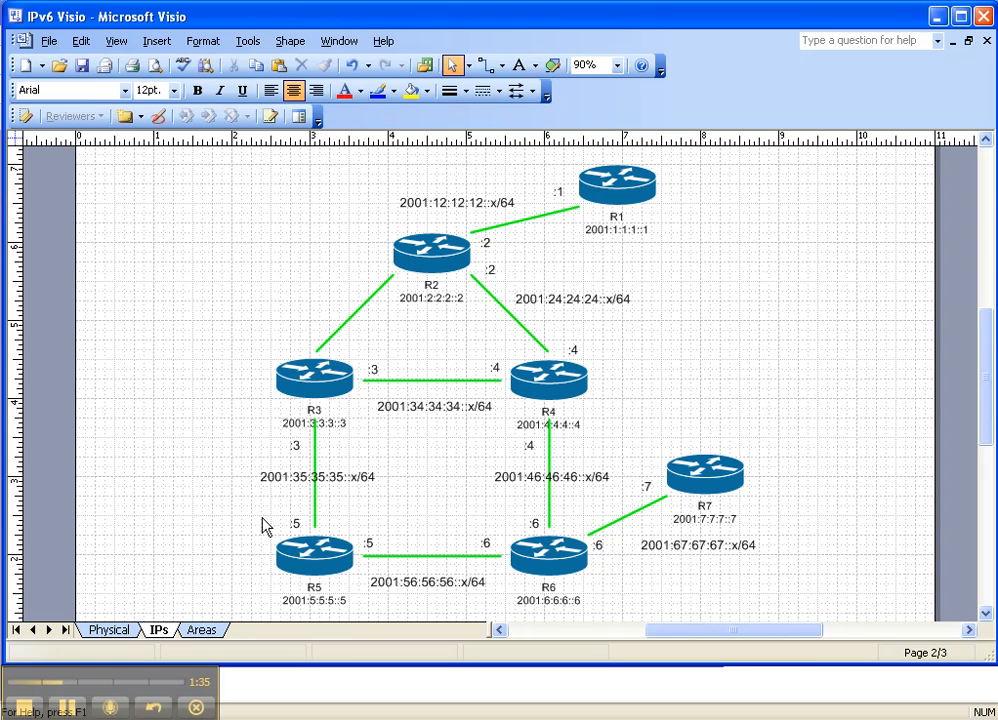
Switch to the Areas page showing R2, R3, R4 in Area 0 and R7 in Area 3
{"action": "left_click", "coordinate": [200, 628]}
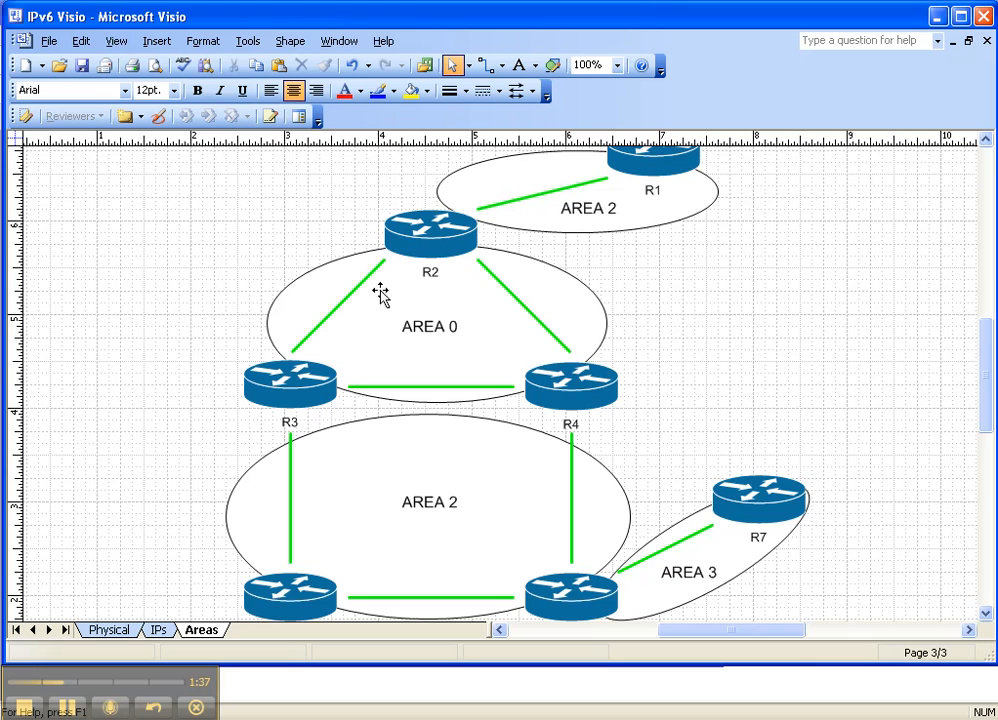
{"action": "mouse_move", "coordinate": [412, 240]}
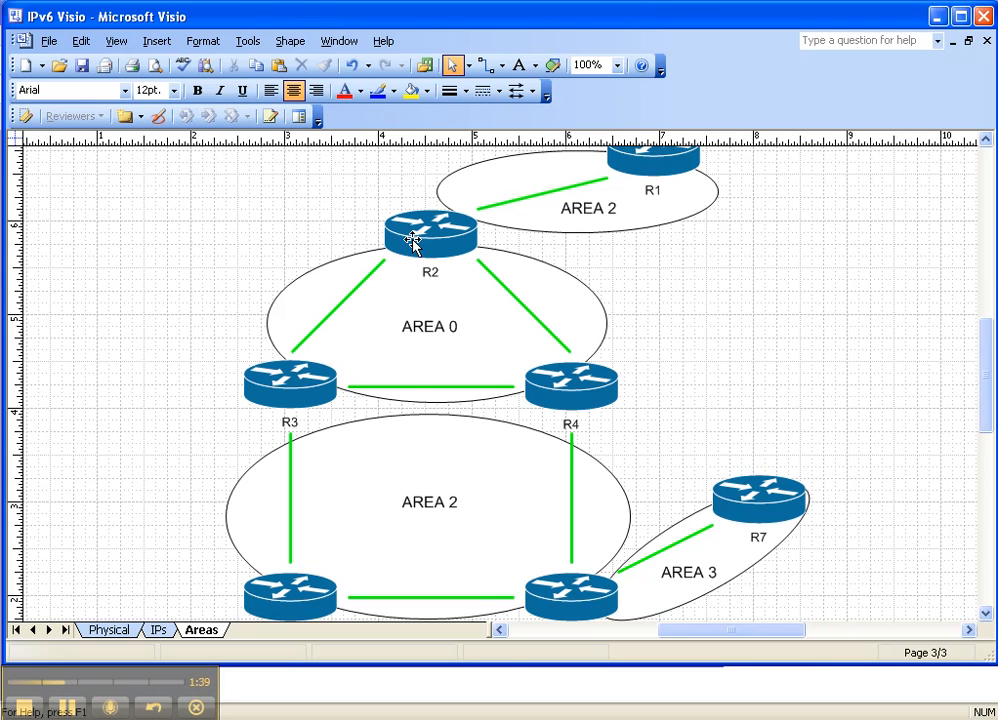
{"action": "mouse_move", "coordinate": [278, 388]}
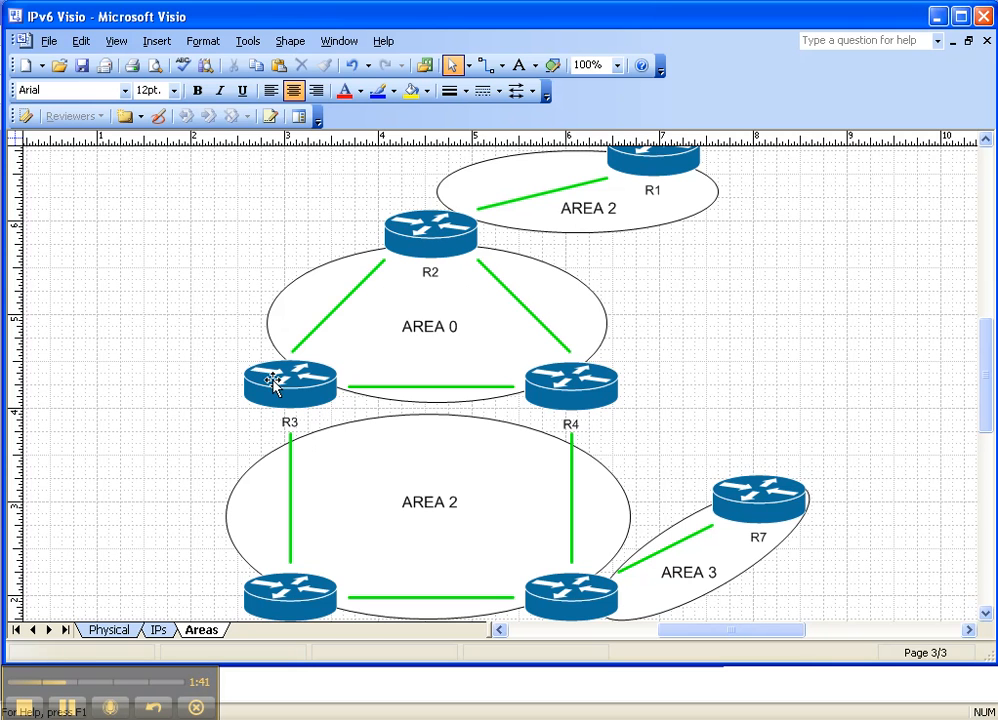
{"action": "mouse_move", "coordinate": [448, 224]}
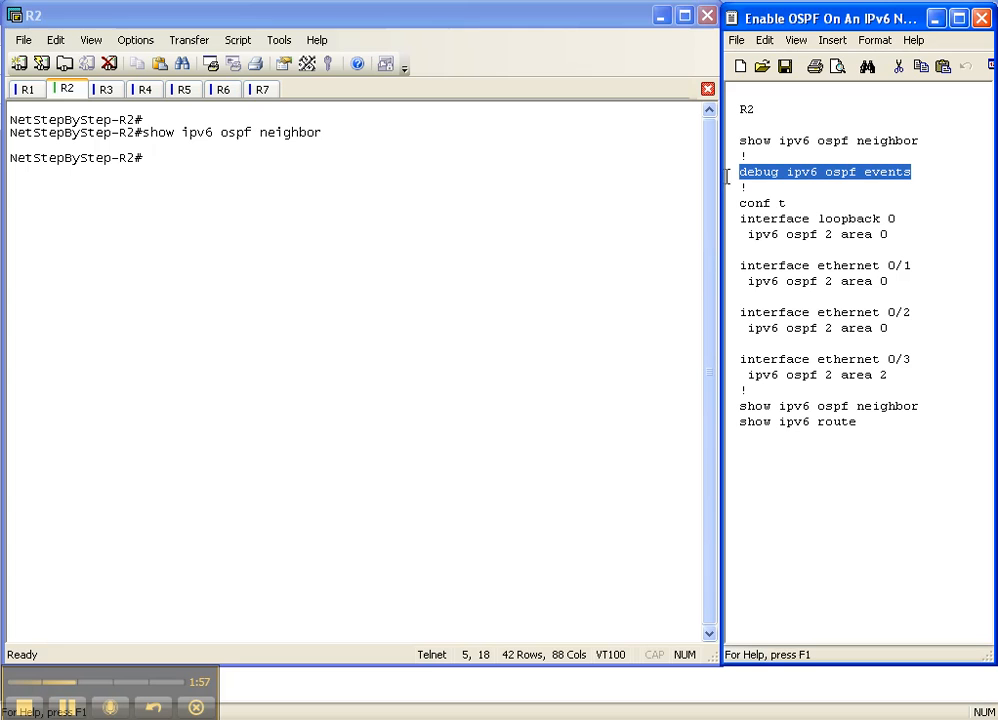
{"action": "mouse_move", "coordinate": [528, 280]}
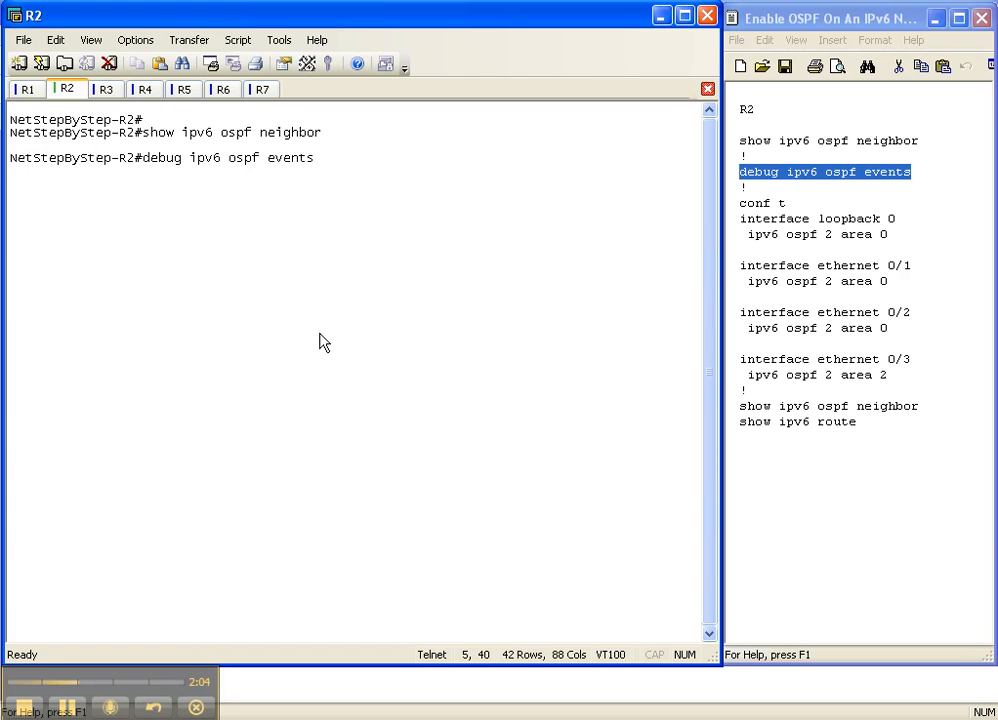
Run debug ipv6 ospf events on R2 after the empty neighbor check
{"action": "key", "text": "Return"}
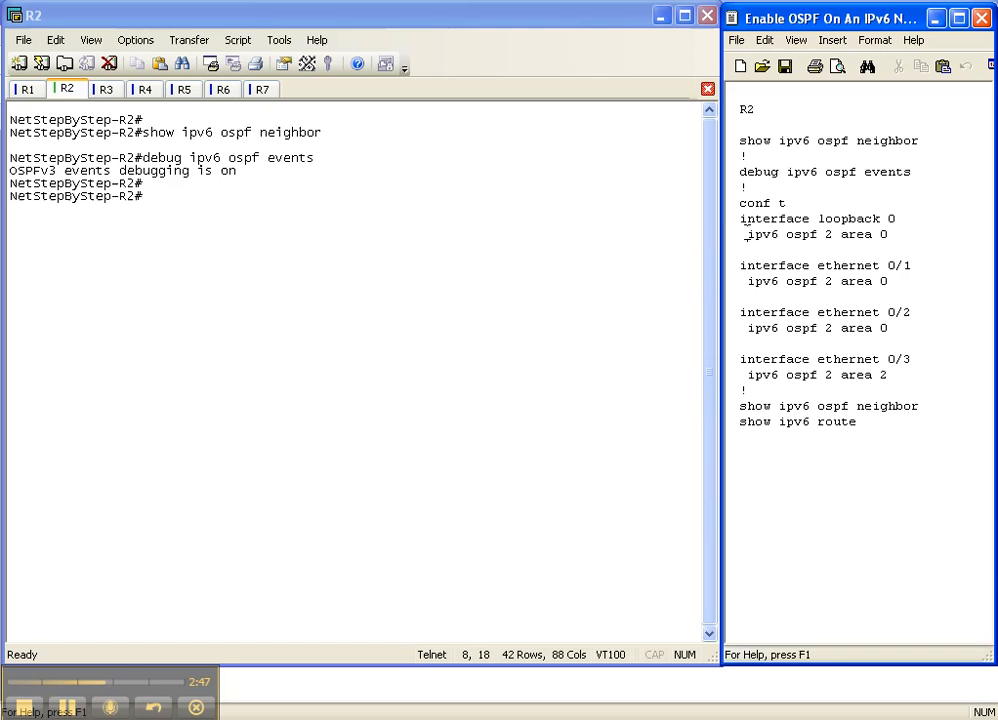
Select the ipv6 ospf 2 area interface command block in the Notepad notes
{"action": "double_click", "coordinate": [762, 234]}
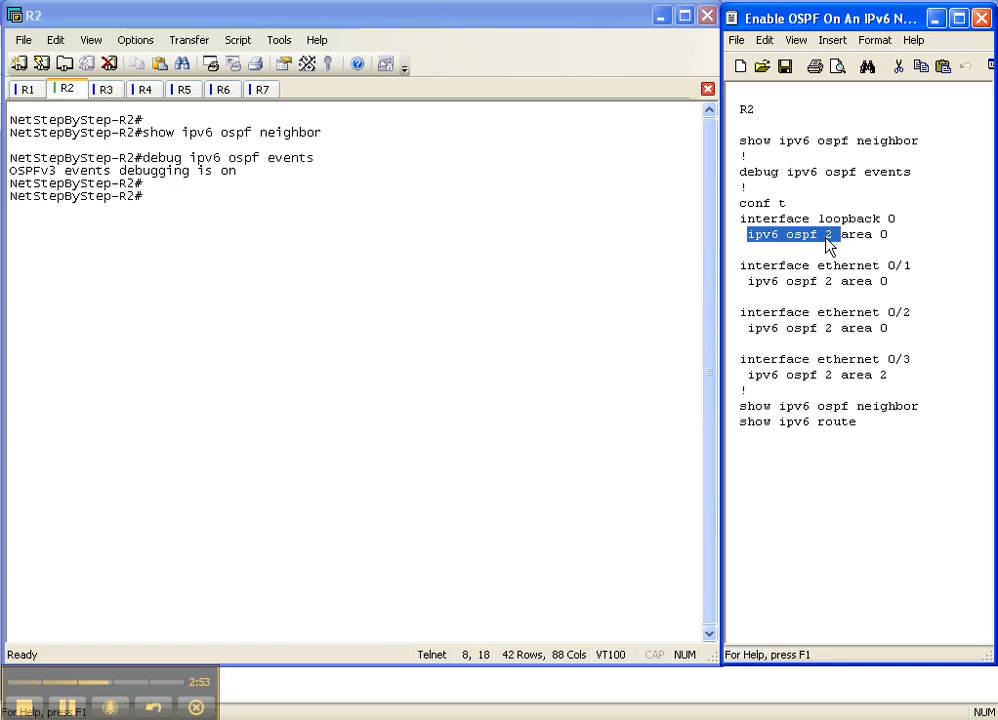
{"action": "mouse_move", "coordinate": [890, 236]}
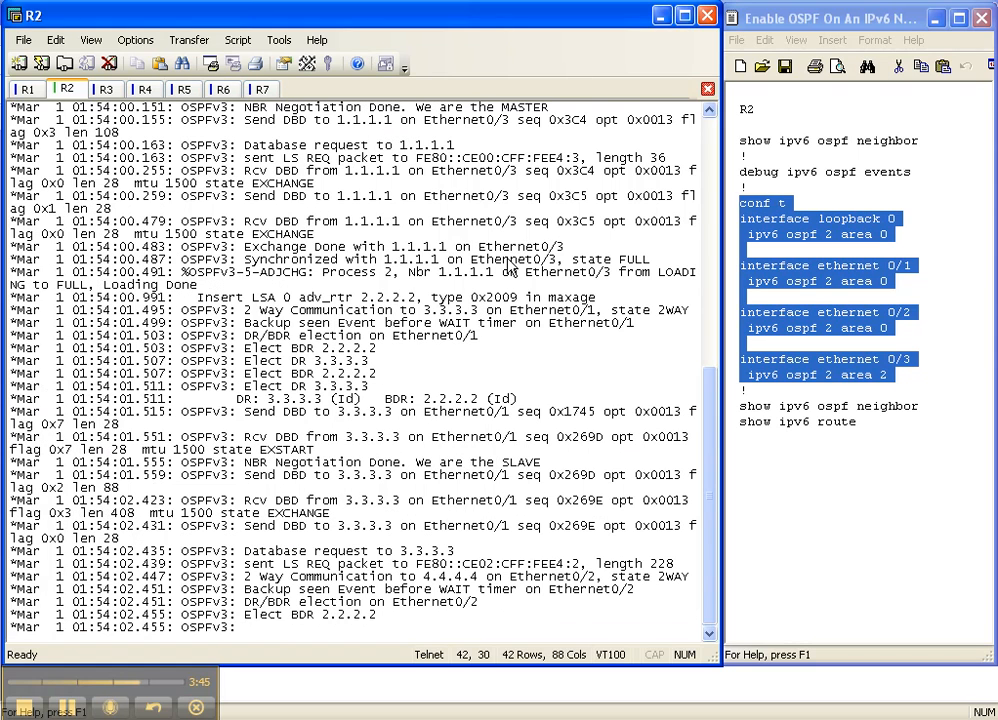
Review the adjacency debug output and pick show ipv6 ospf neighbor from the notes
{"action": "scroll", "scroll_direction": "down", "scroll_amount": 3}
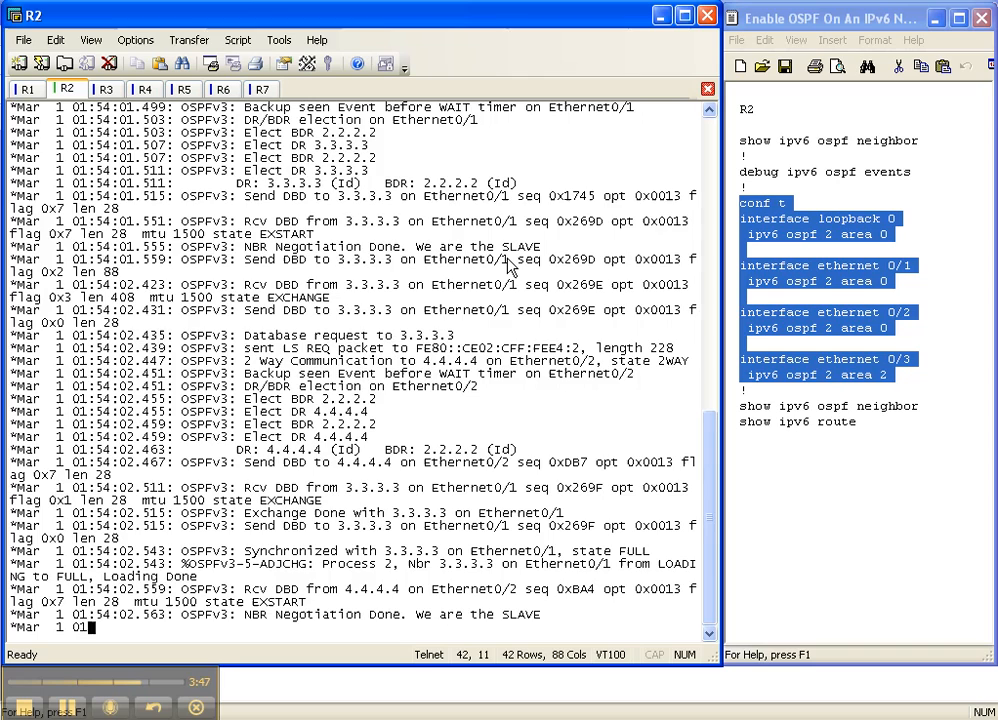
{"action": "scroll", "scroll_direction": "down", "scroll_amount": 3}
{"action": "type", "text": "un all"}
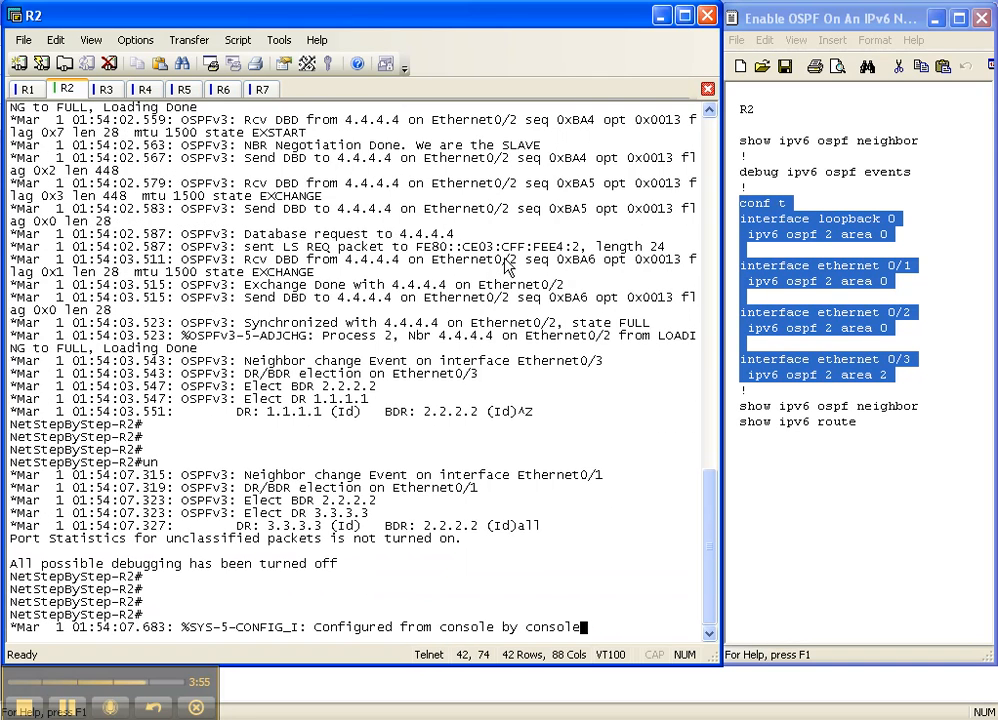
{"action": "left_click", "coordinate": [840, 410]}
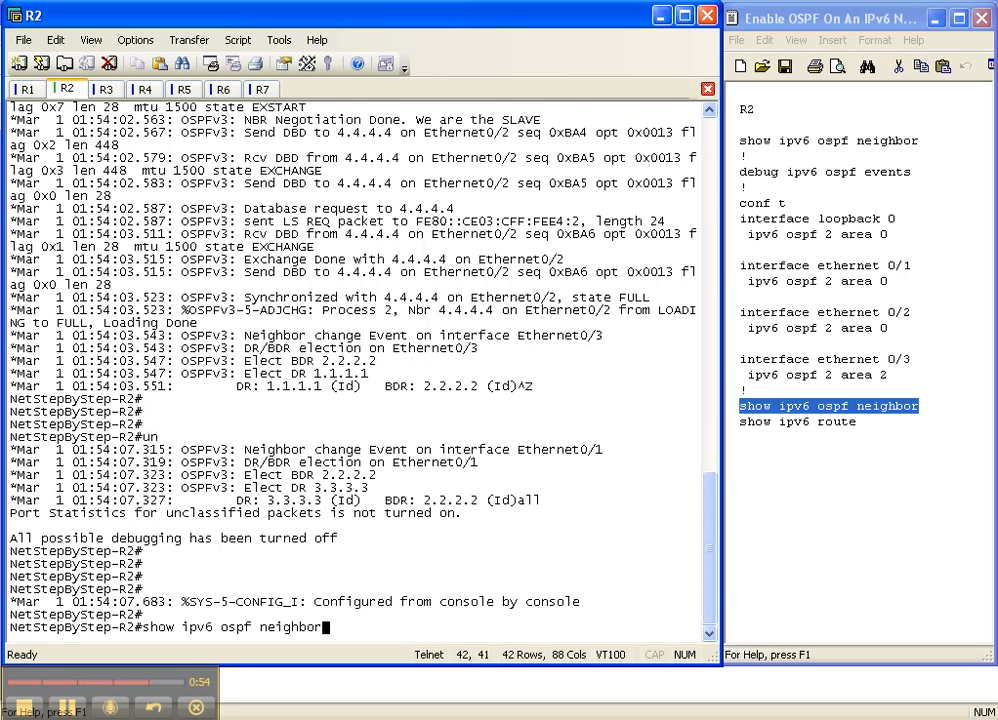
List R2's OSPFv3 neighbors 4.4.4.4, 3.3.3.3 and 1.1.1.1 in FULL state
{"action": "key", "text": "Return"}
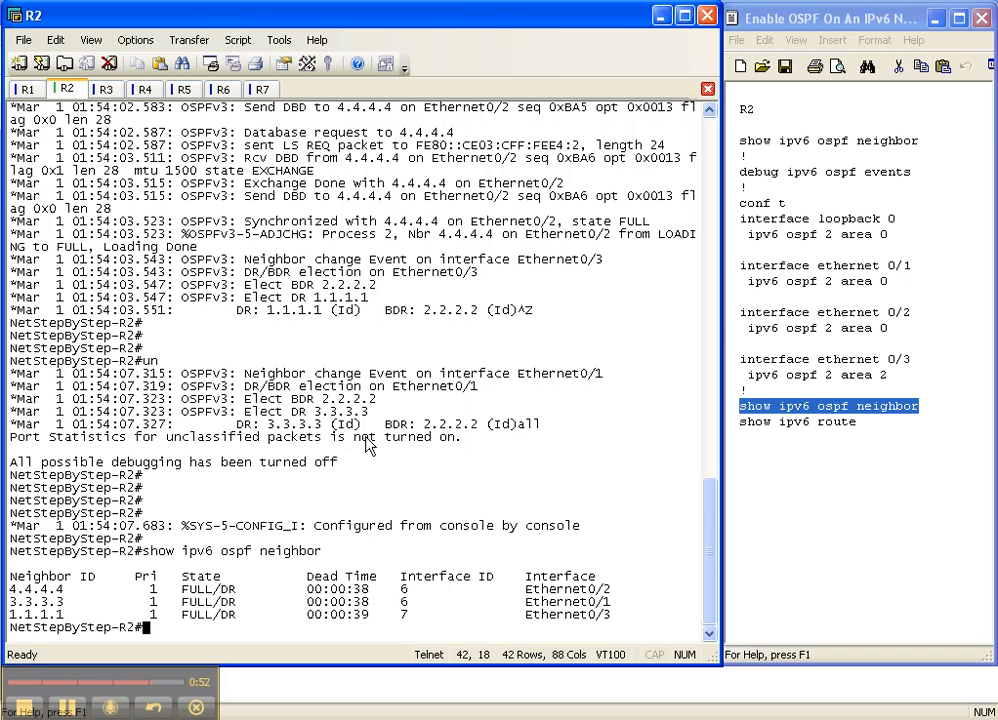
{"action": "mouse_move", "coordinate": [62, 596]}
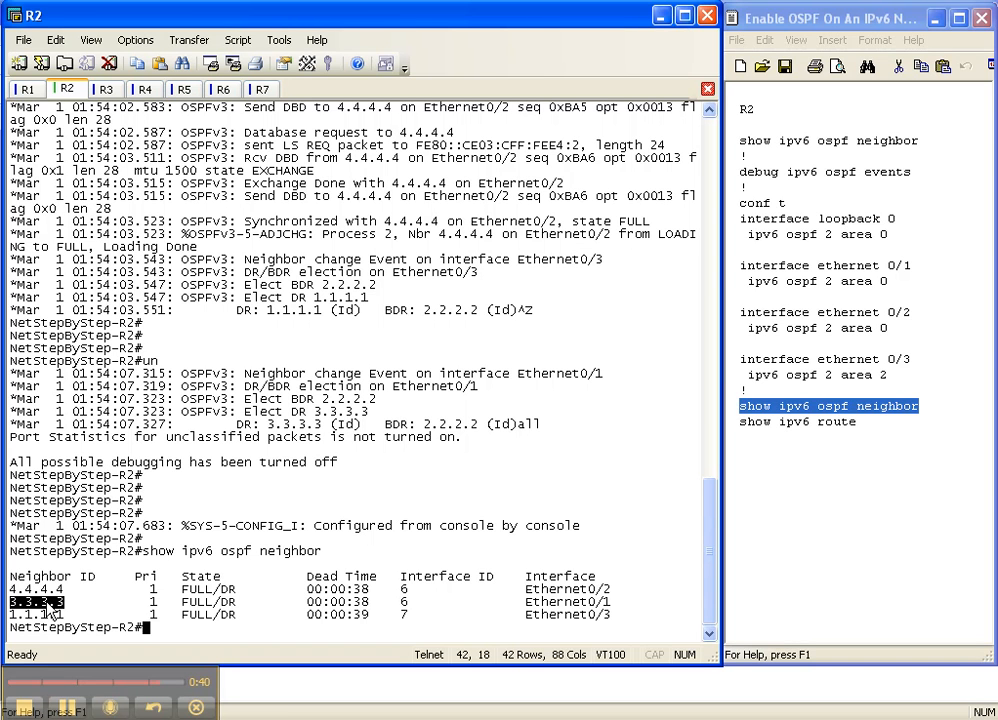
{"action": "mouse_move", "coordinate": [924, 104]}
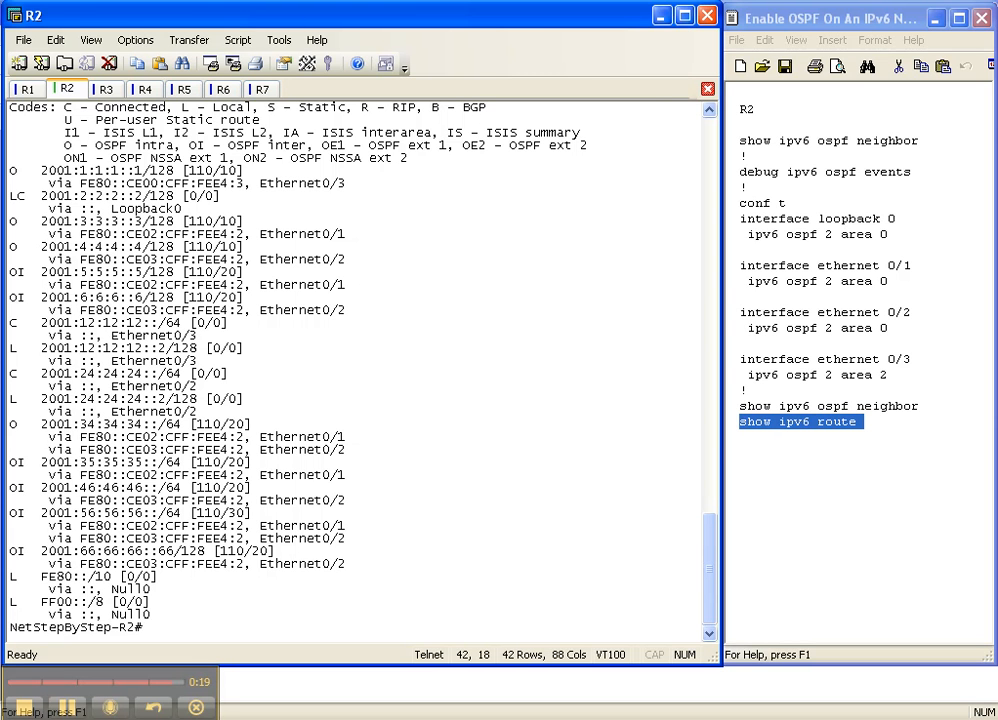
{"action": "mouse_move", "coordinate": [308, 392]}
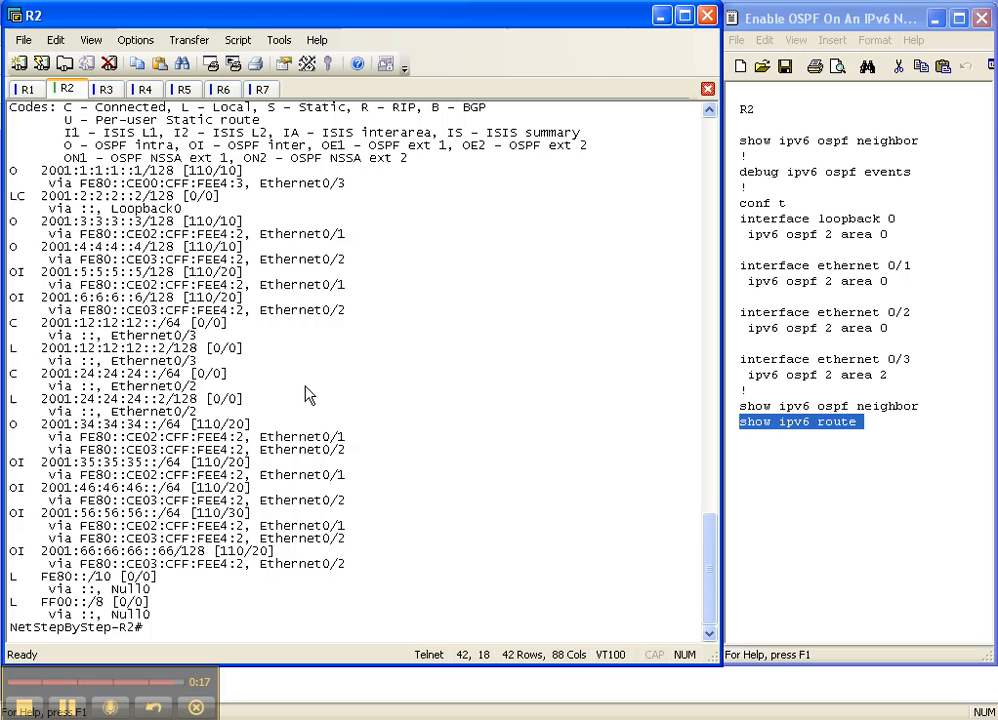